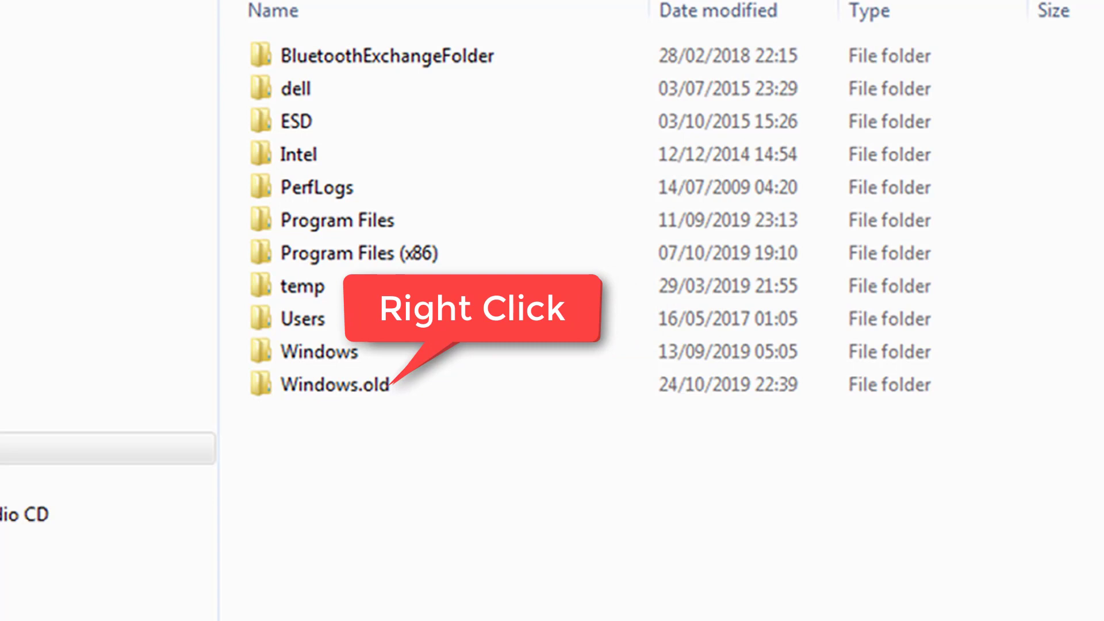
Step: Bring up the context menu in File Explorer to start browsing to Videos
right_click(336, 384)
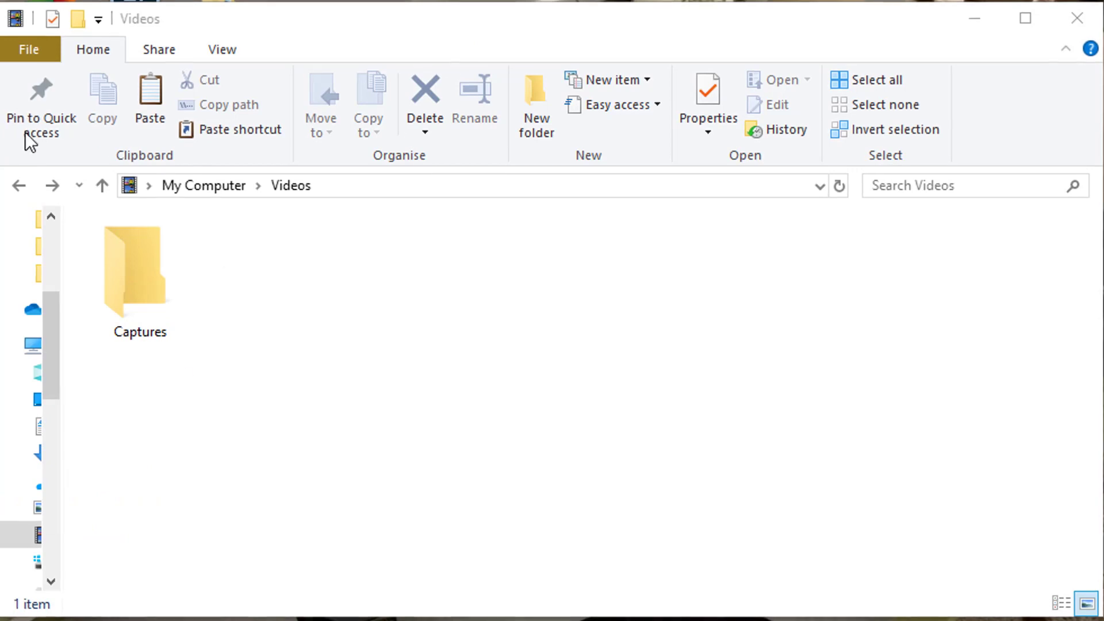
Step: Go to My Computer, enter the Win10 sys (C:) drive and select the Windows.old folder
click(203, 185)
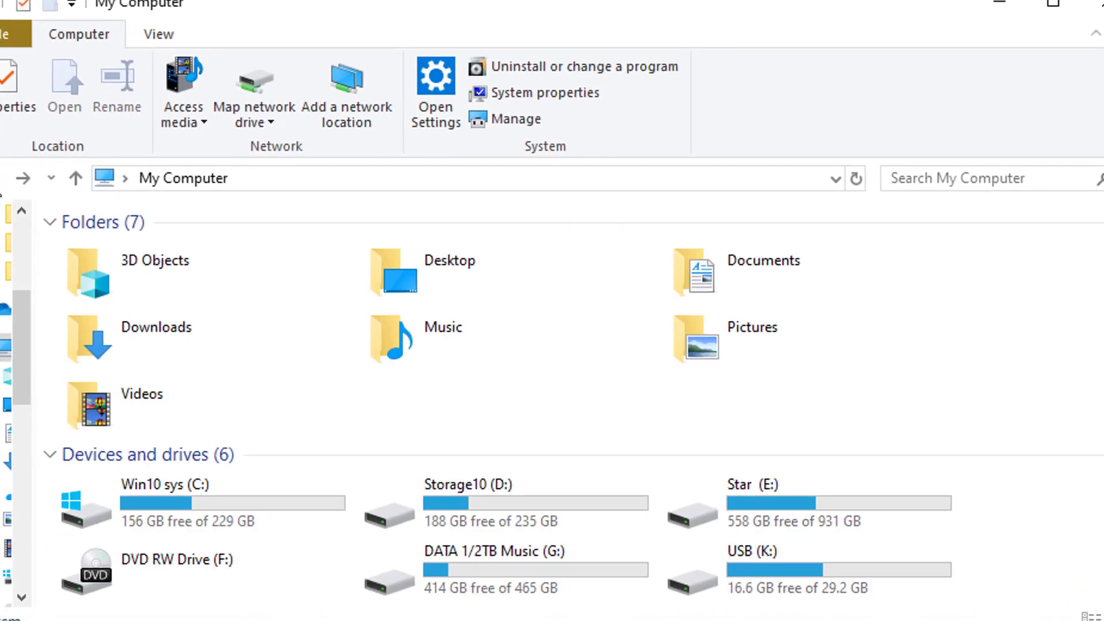
click(169, 507)
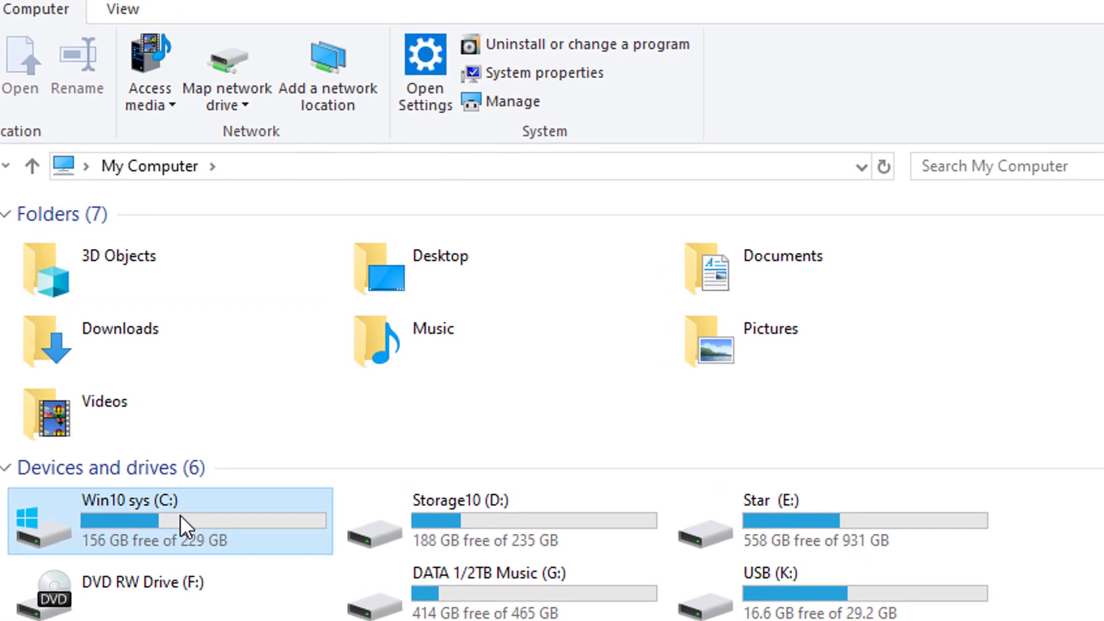
double_click(116, 521)
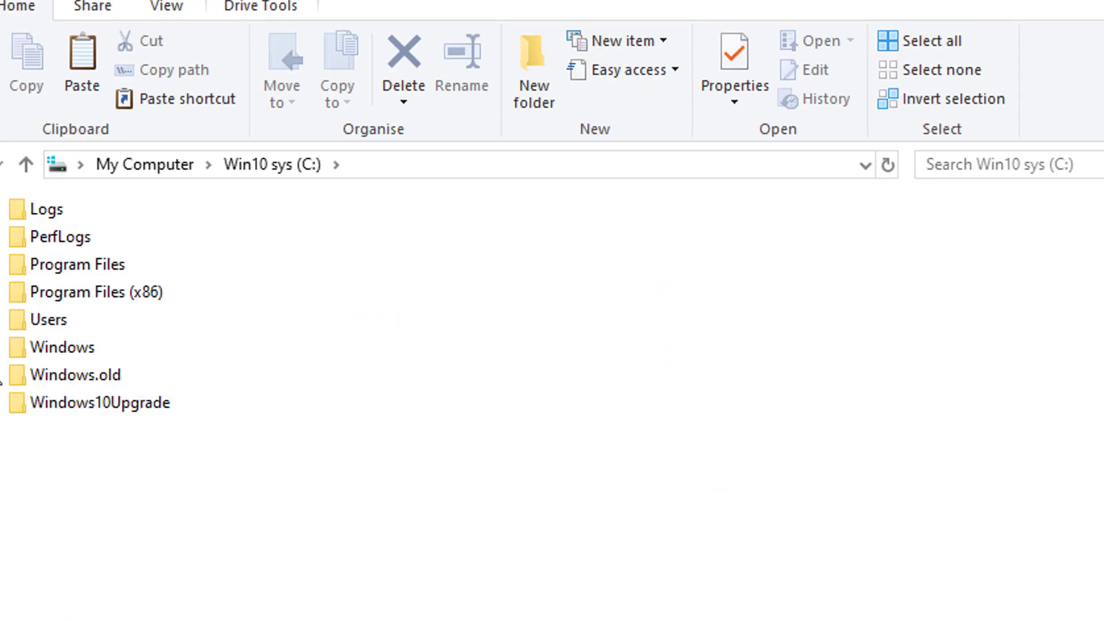
click(74, 375)
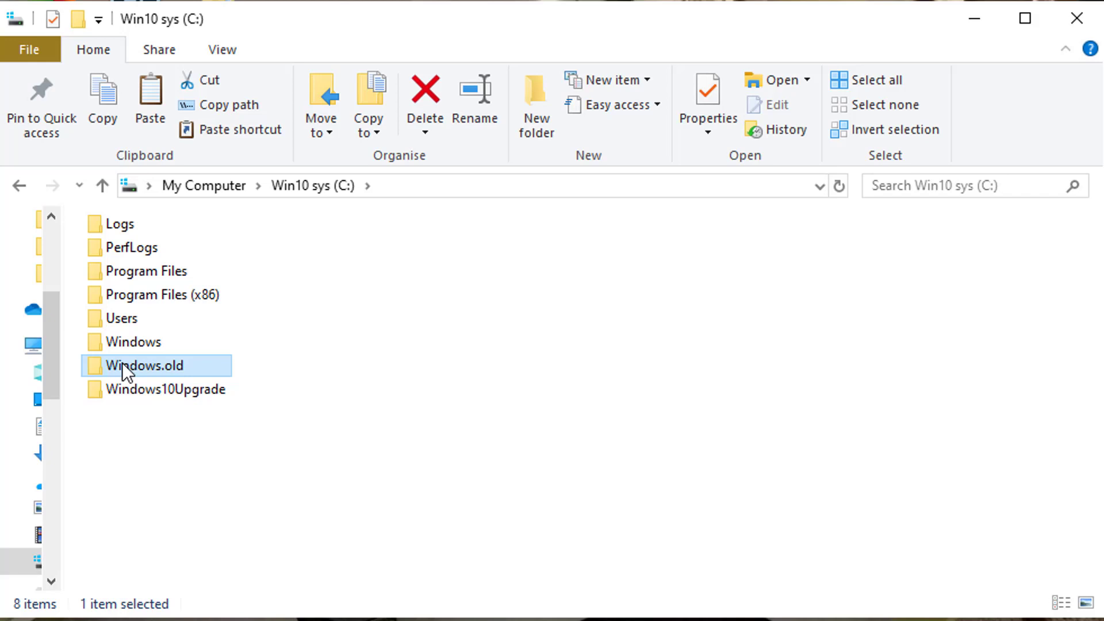
Step: Review Windows.old's properties (20.8 MB, 116 files) and return to the My Computer drive list
right_click(145, 365)
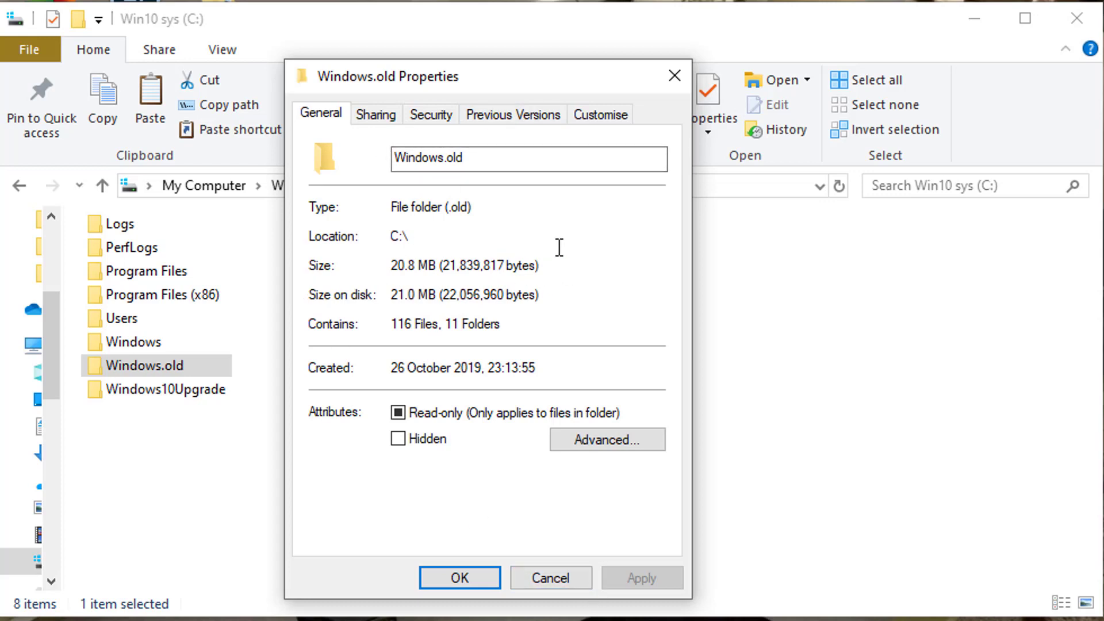
mouse_move(390, 296)
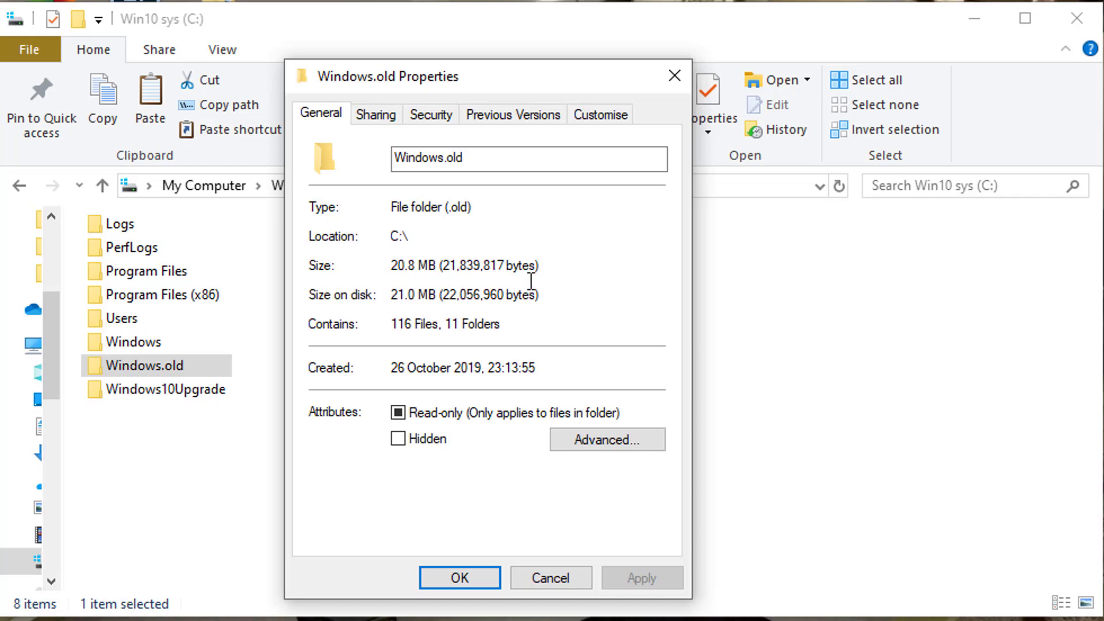
mouse_move(460, 536)
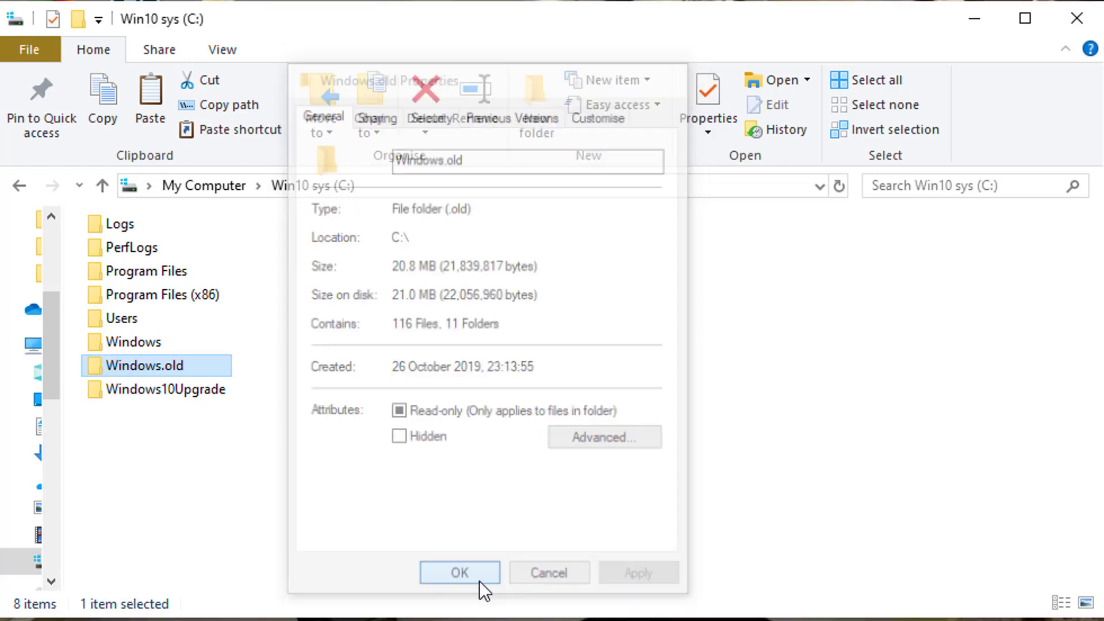
click(459, 572)
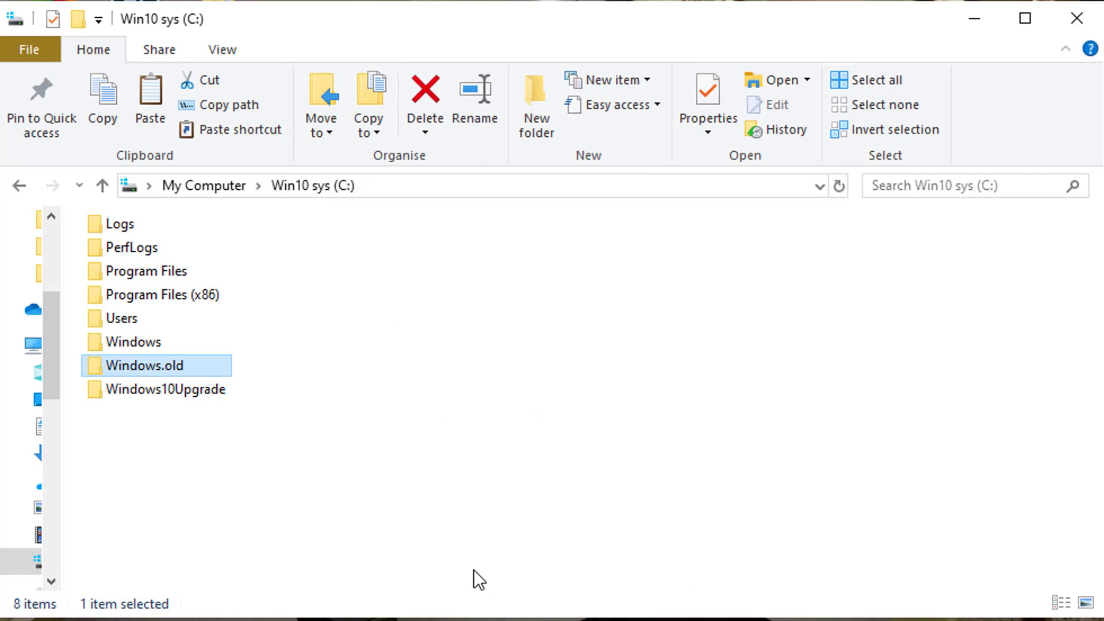
mouse_move(162, 416)
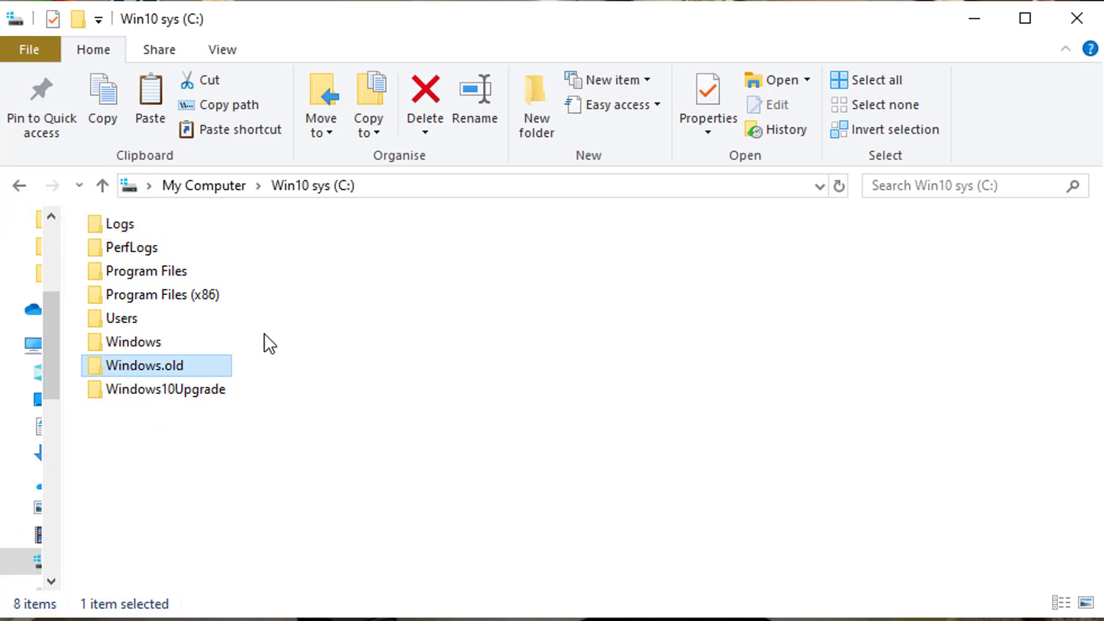
click(19, 185)
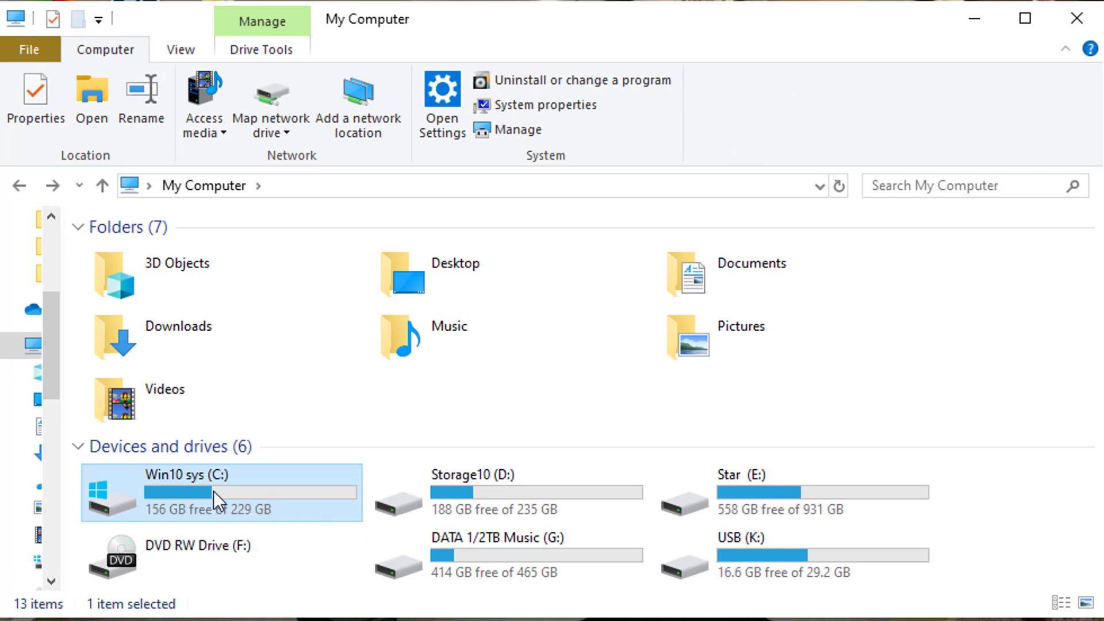
Step: Show the Win10 sys (C:) drive properties and start Disk Clean-up from them
right_click(219, 491)
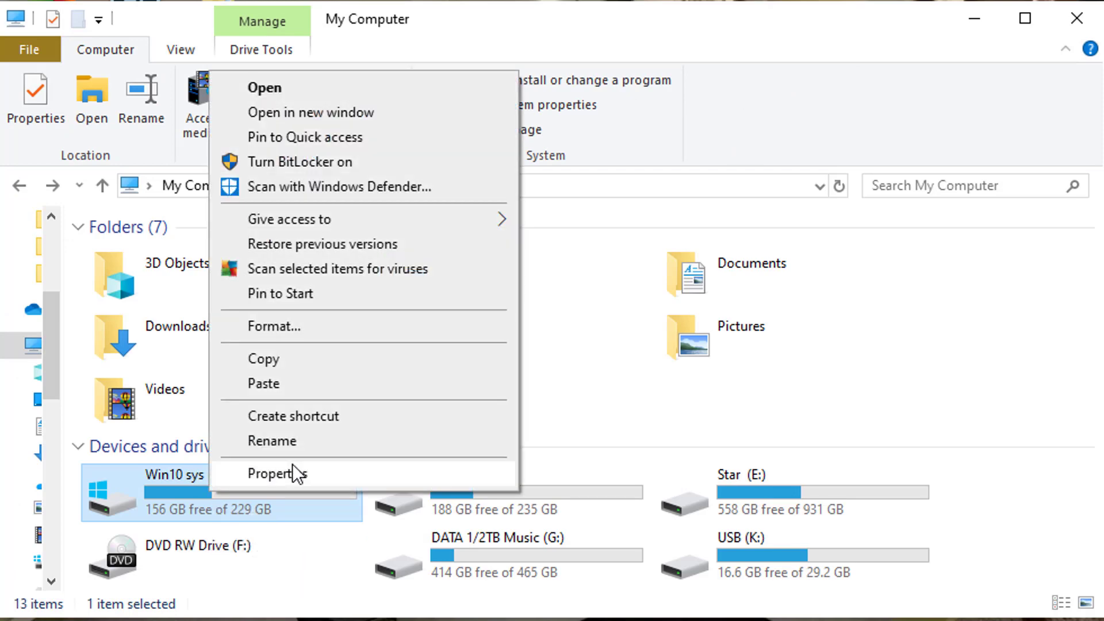
click(277, 473)
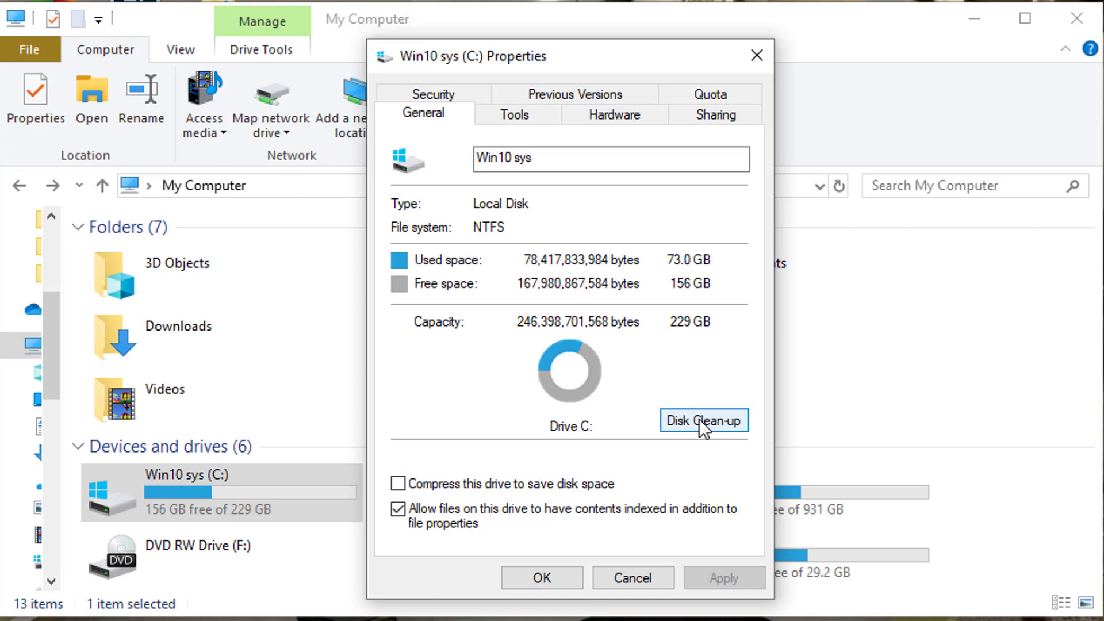
click(702, 421)
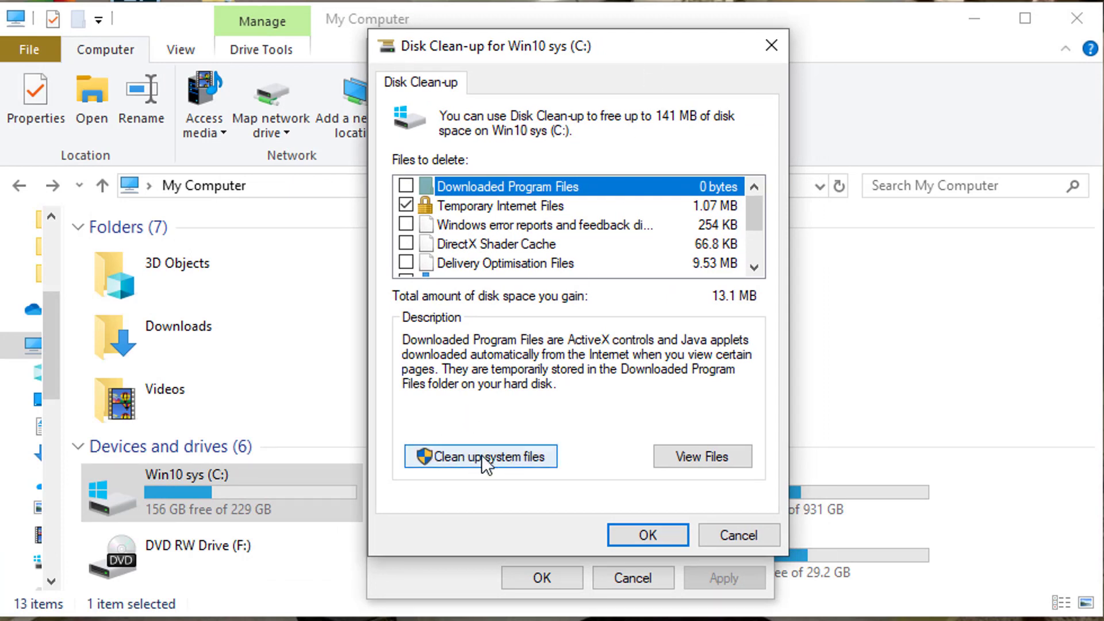
mouse_move(476, 465)
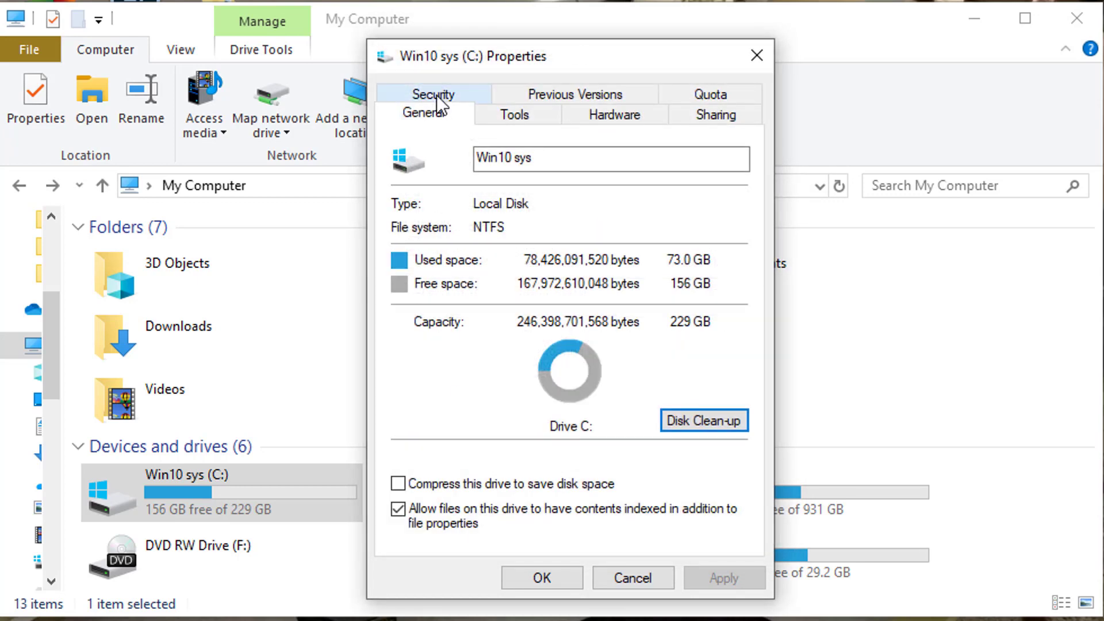
Step: Have Disk Clean-up rescan C: including system files such as Windows Update Clean-up
click(701, 421)
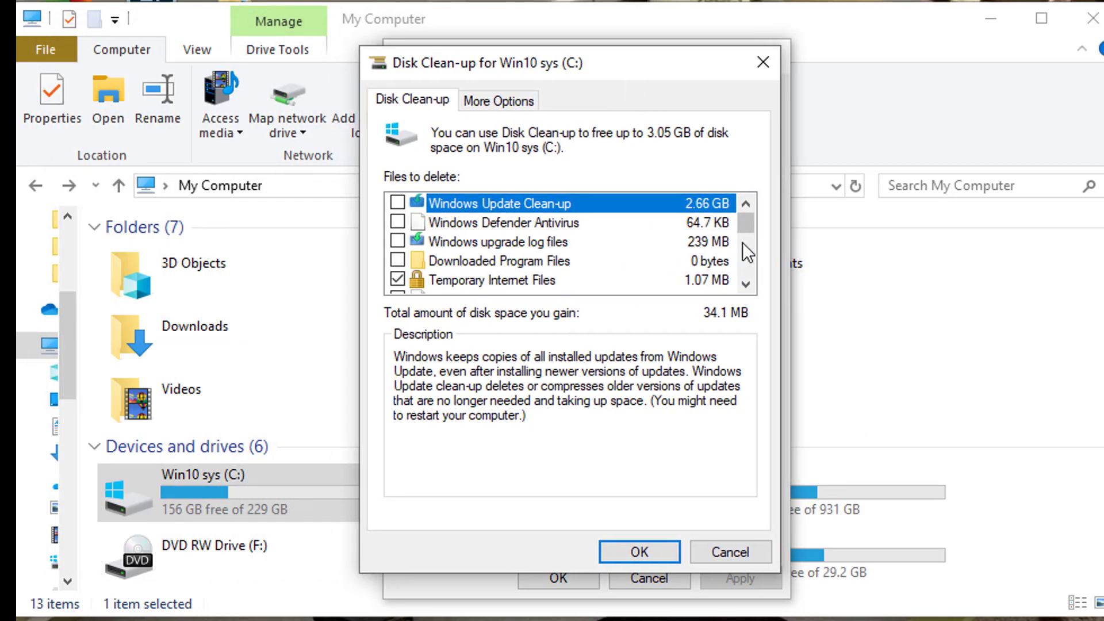
Step: Mark Previous Windows installation(s) and permanently delete it via Disk Clean-up
scroll(down, 3)
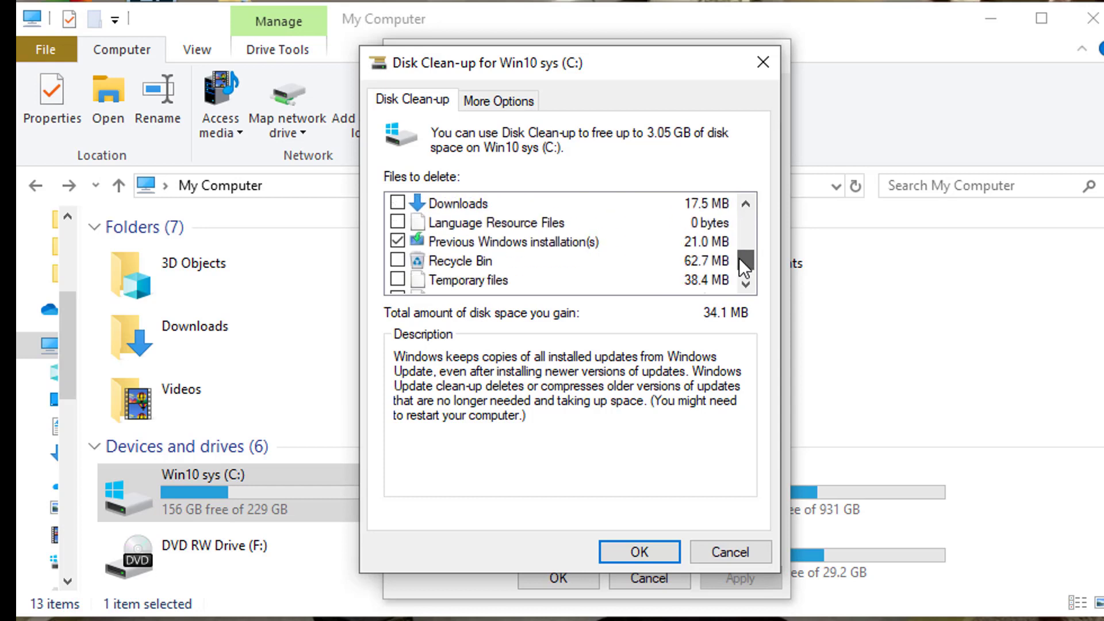
click(396, 240)
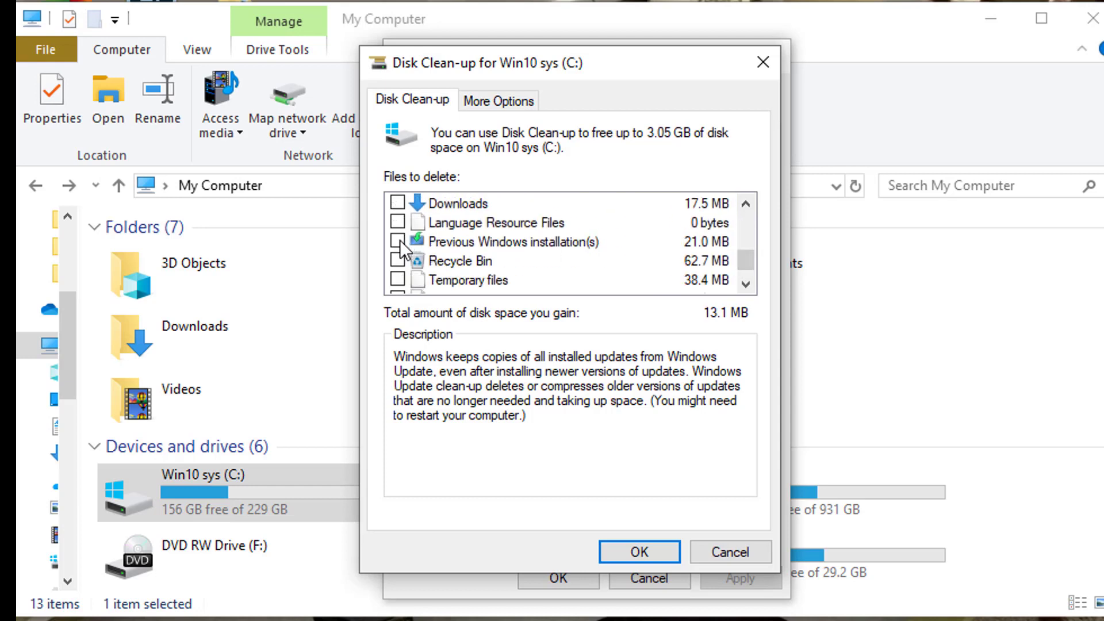
click(397, 241)
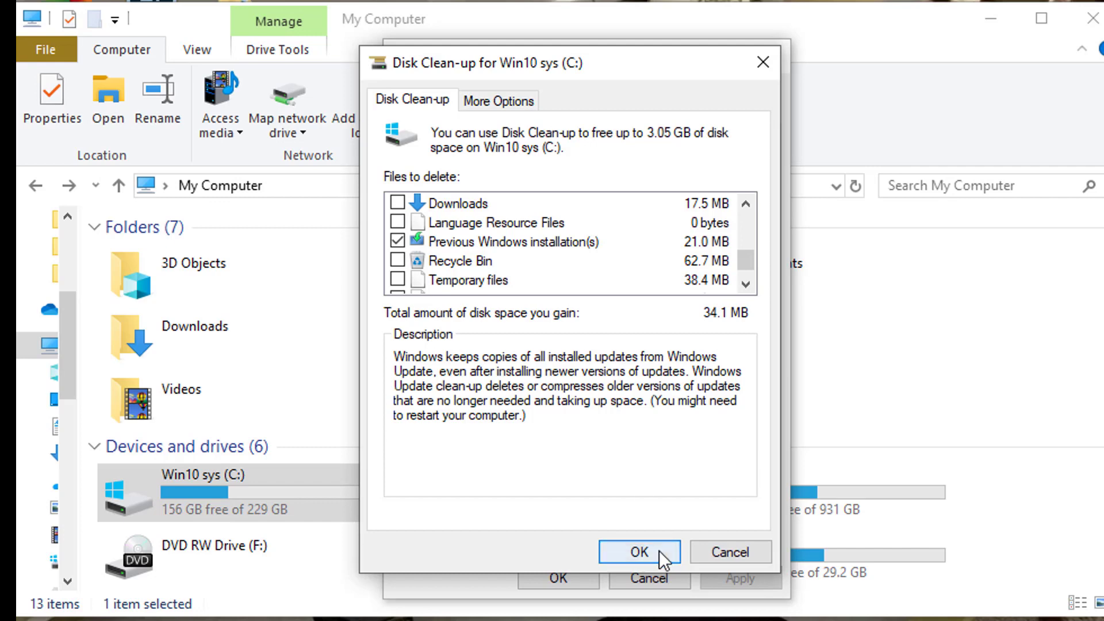
click(637, 552)
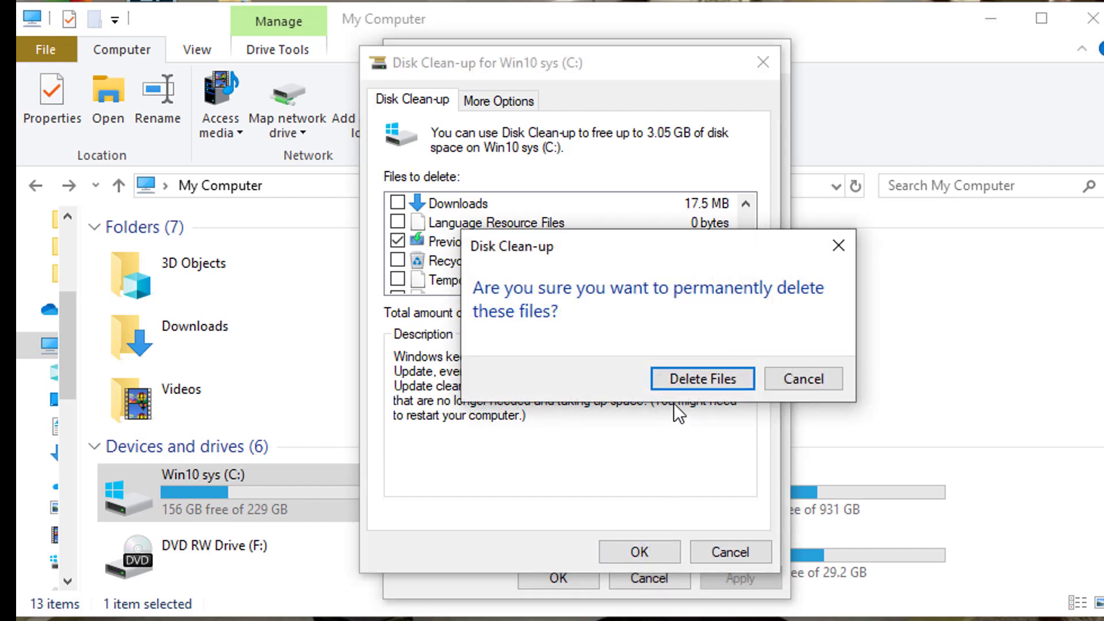
click(702, 378)
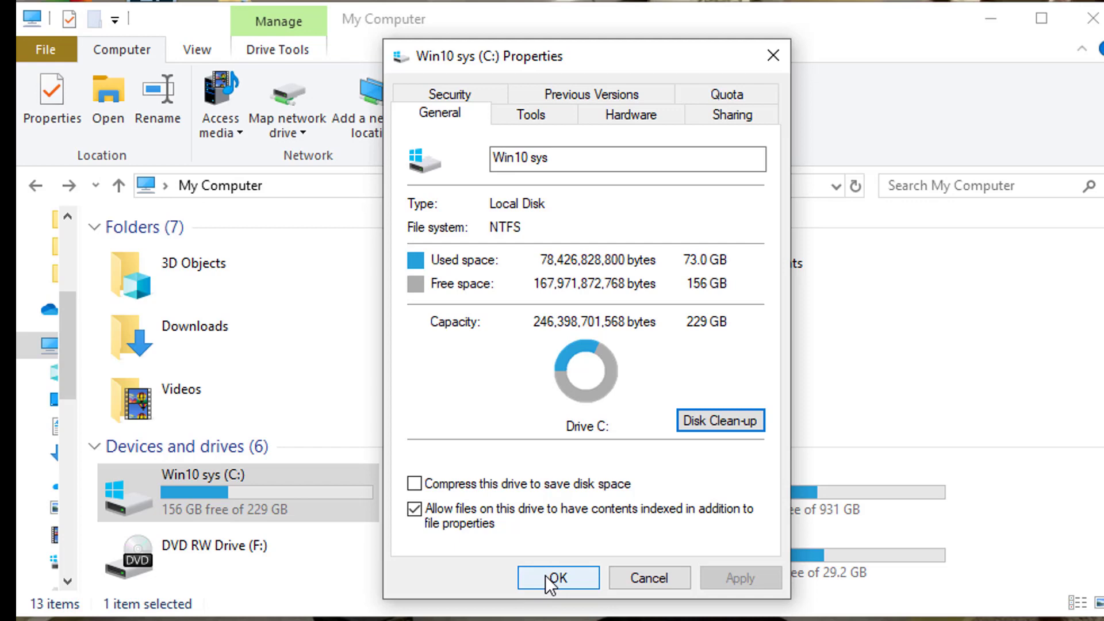
Step: Close the C: drive properties and enter C: to confirm Windows.old is gone
click(558, 578)
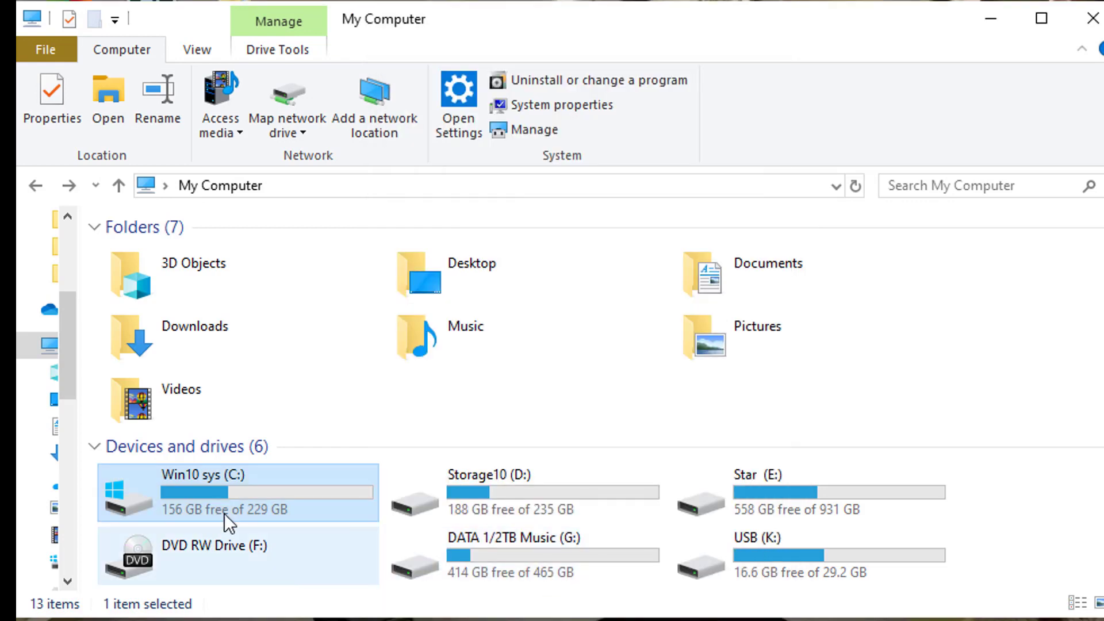
double_click(225, 492)
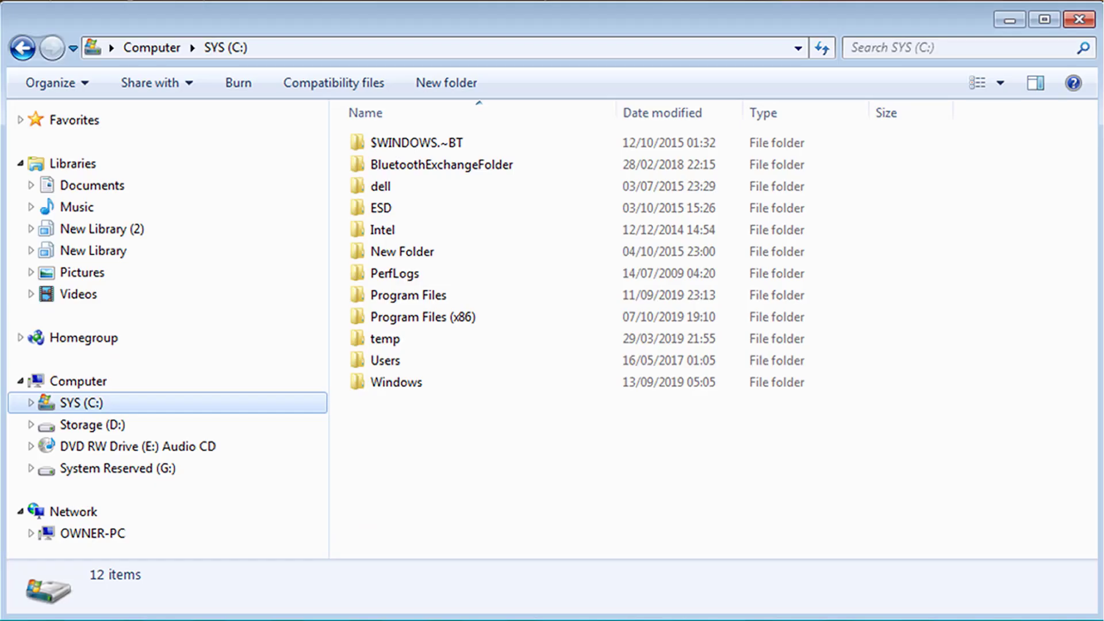